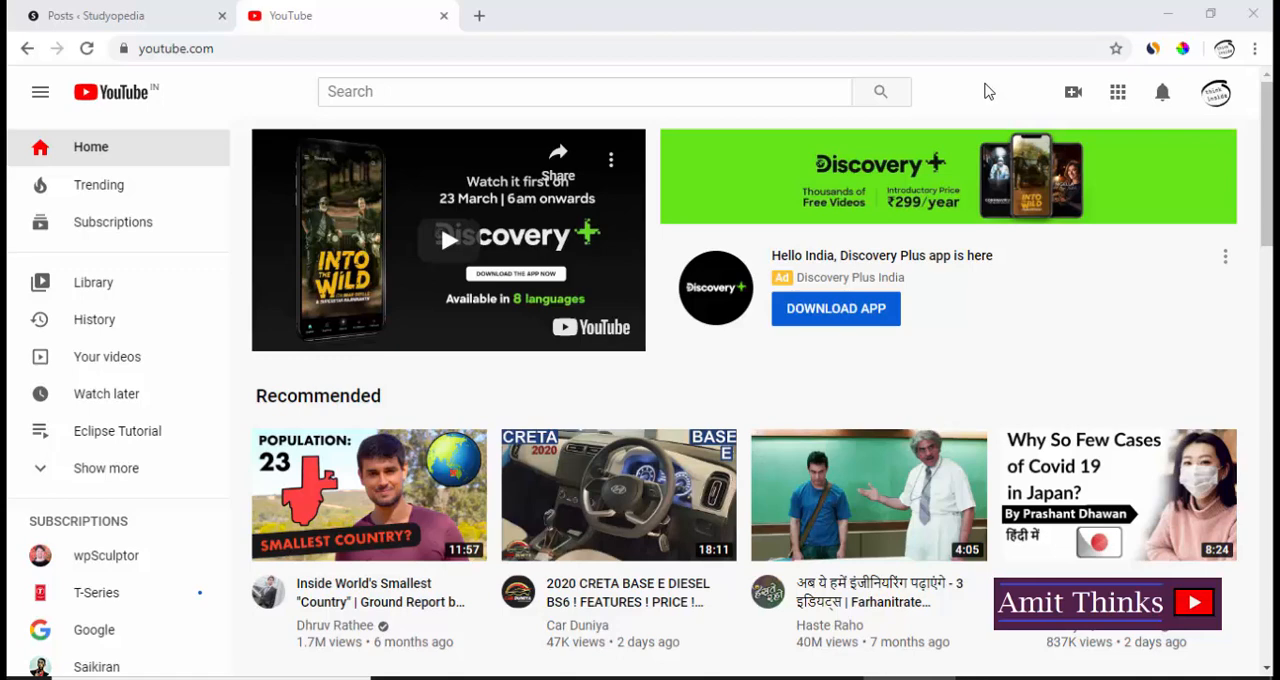
mouse_move(770, 68)
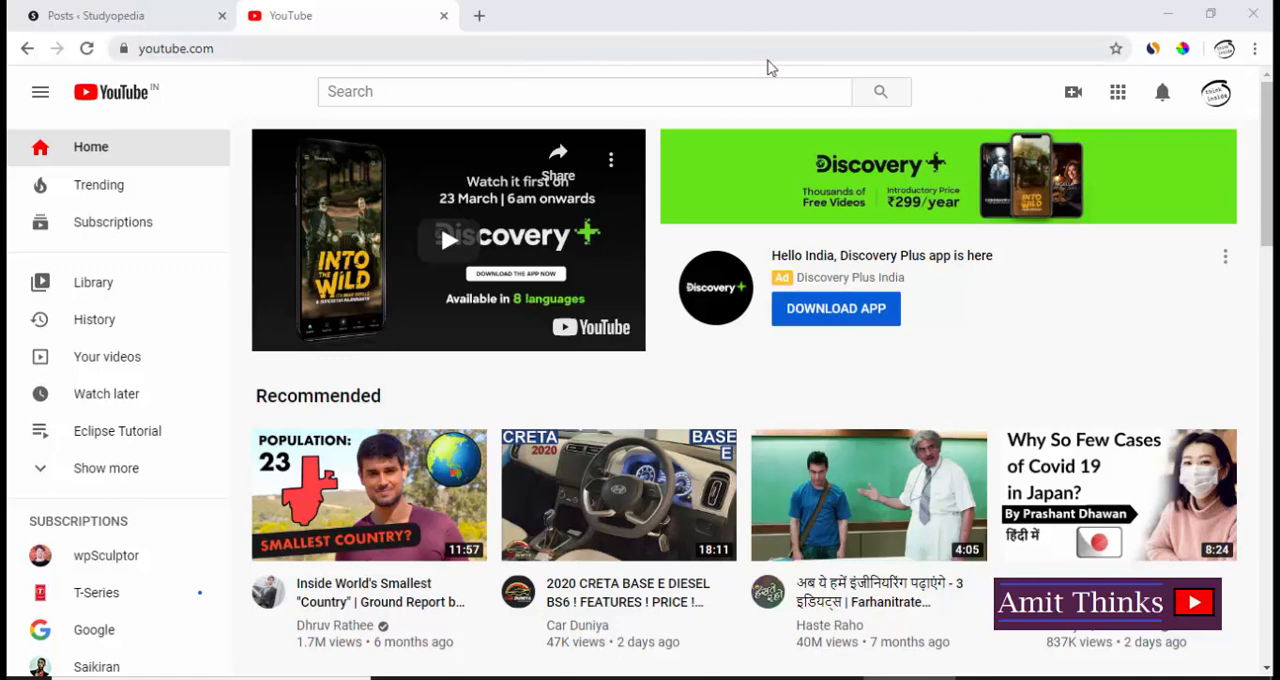
mouse_move(1236, 96)
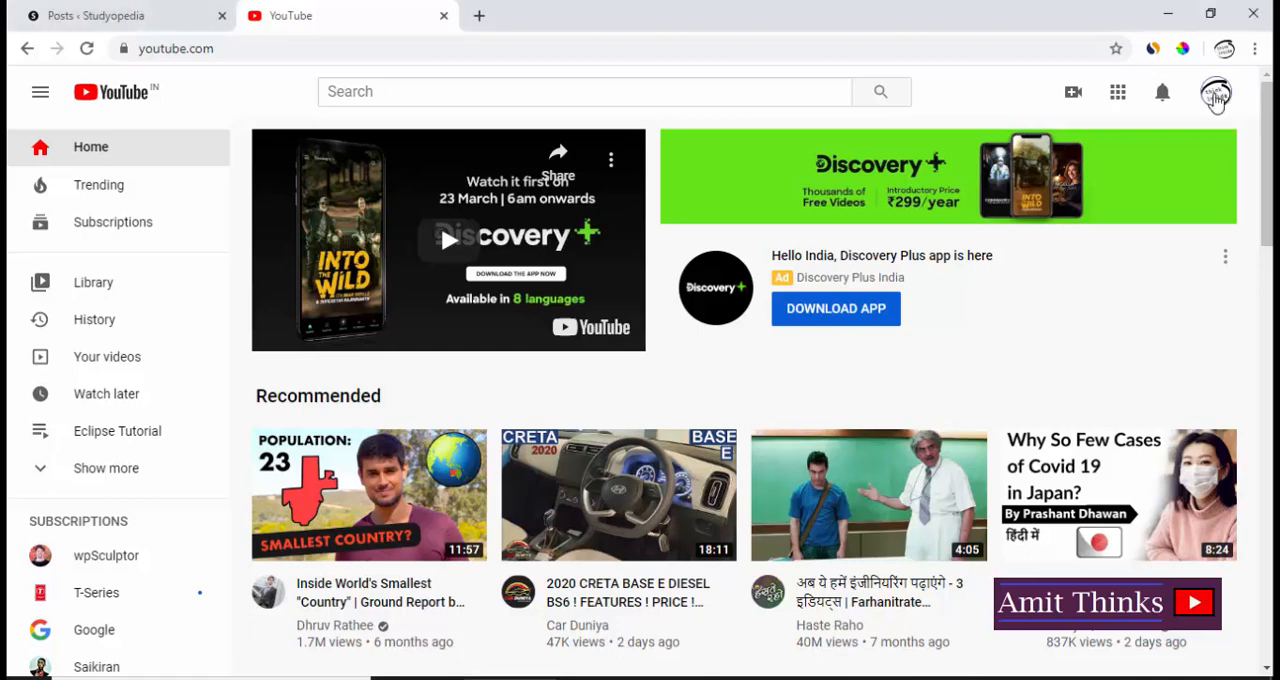
- Open the account menu from the profile avatar at the top right
click(1216, 92)
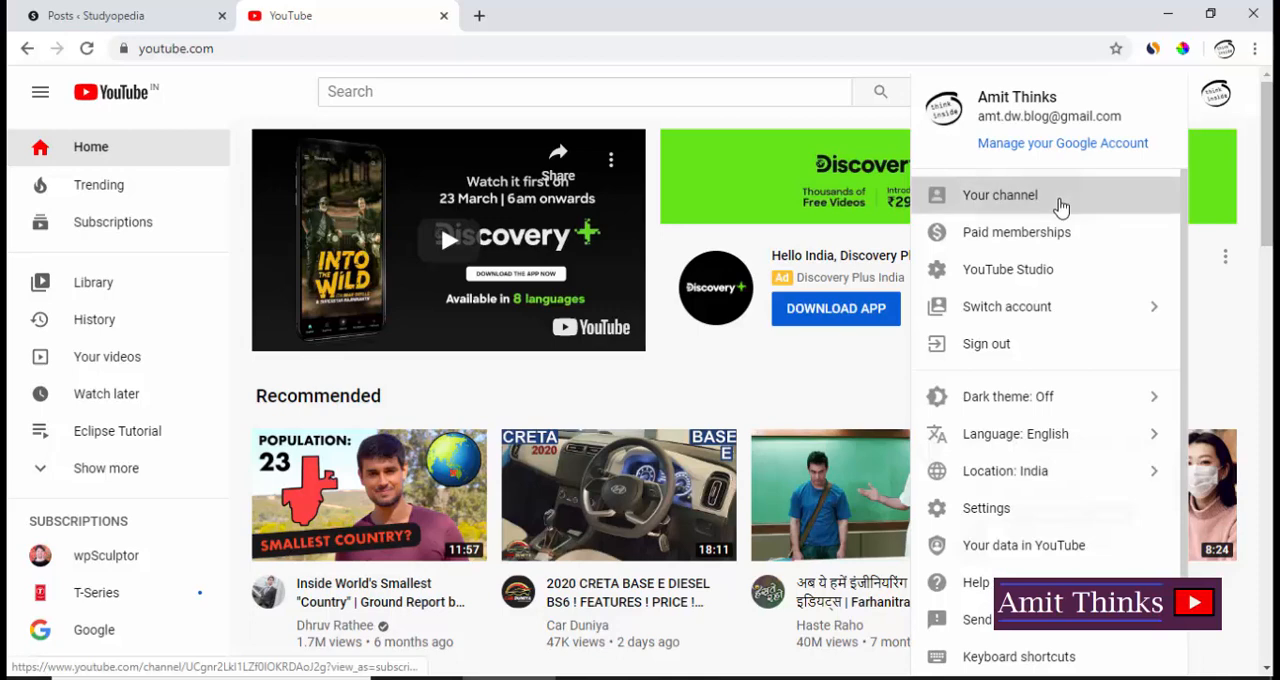
- Go to the signed-in account's own channel page via 'Your channel'
click(1000, 196)
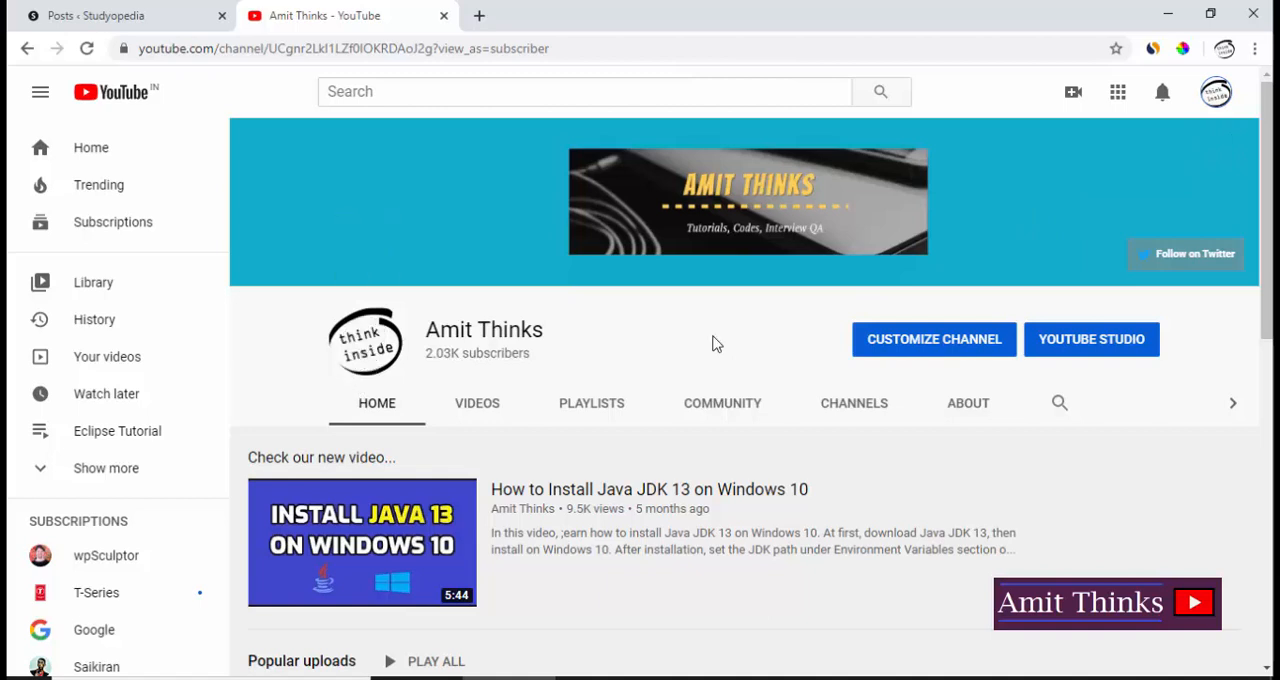
mouse_move(364, 342)
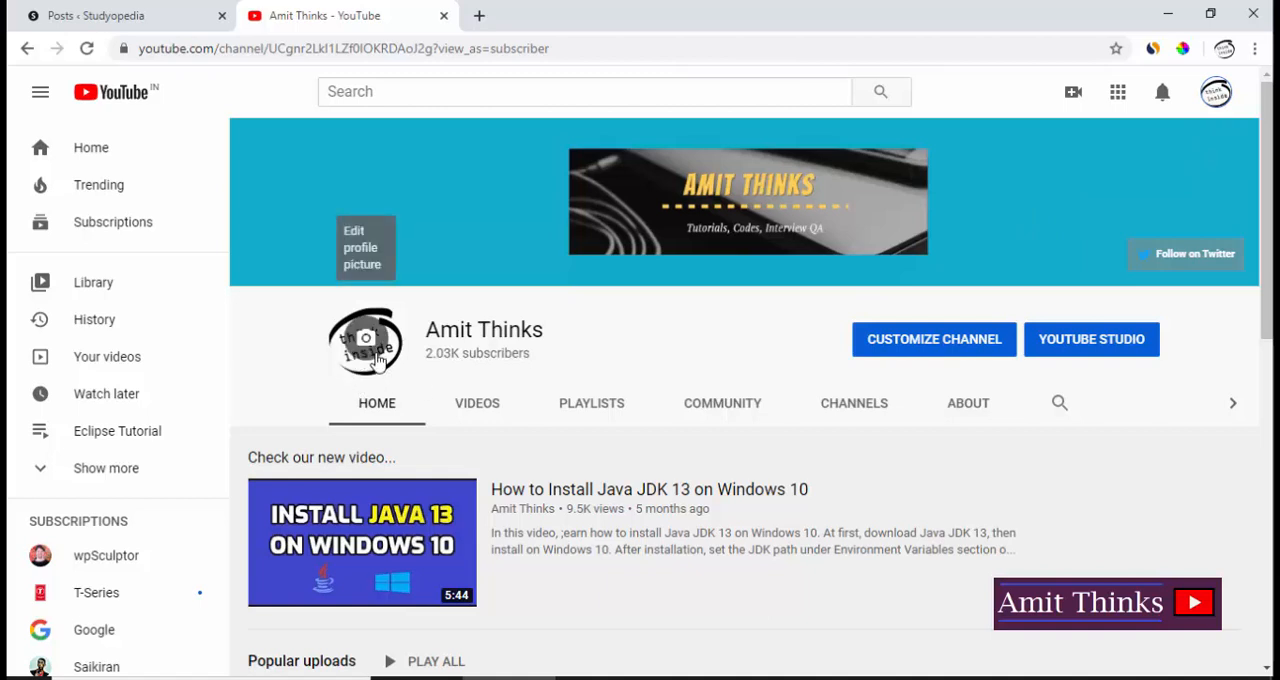
mouse_move(368, 350)
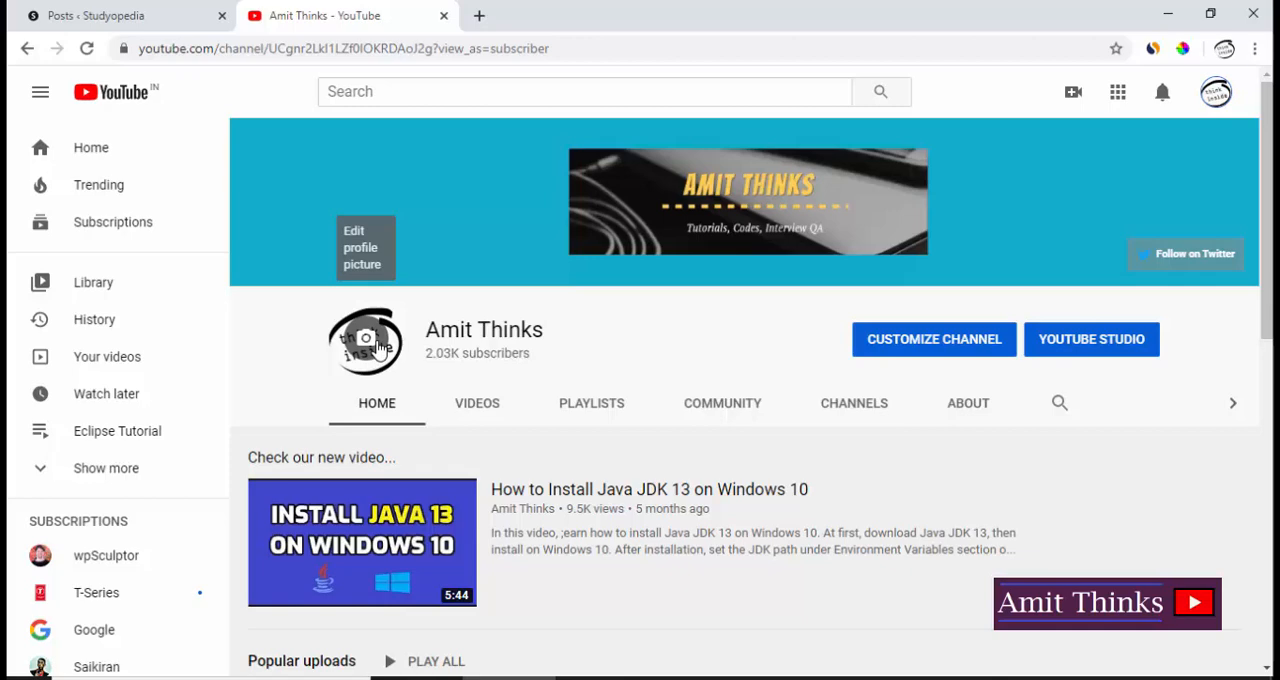
- Start editing the channel avatar and accept the hand-off to the Google account
click(366, 340)
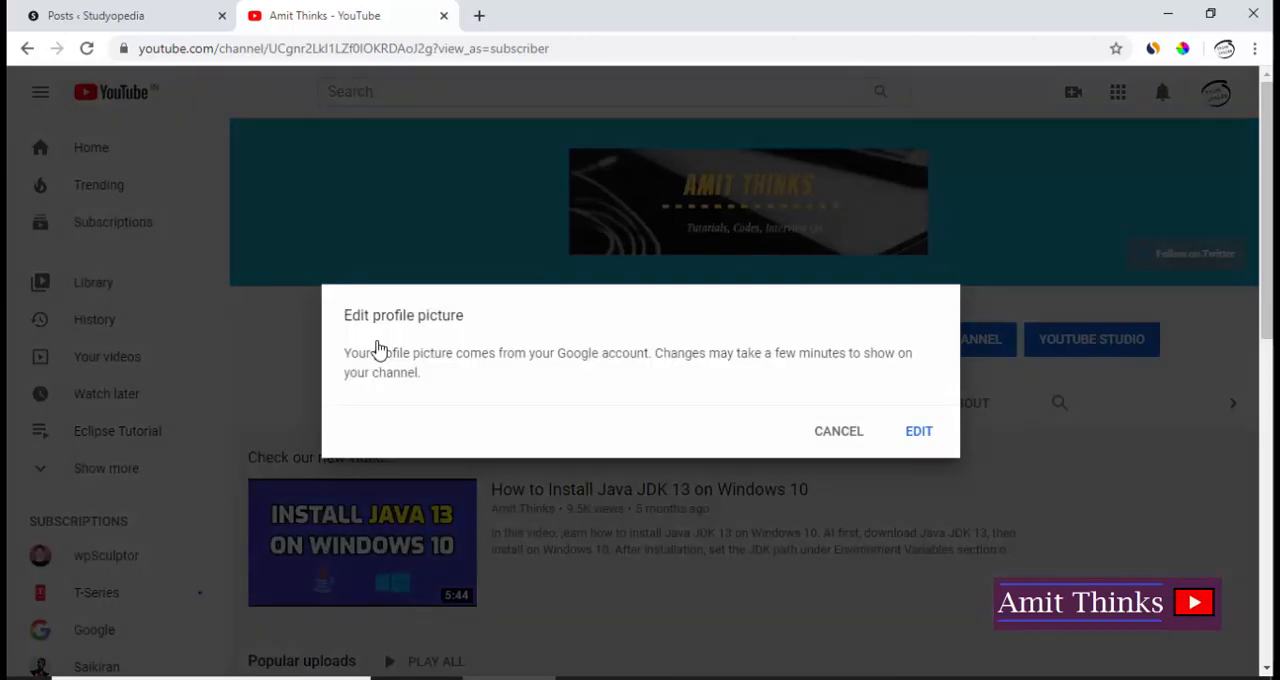
mouse_move(584, 370)
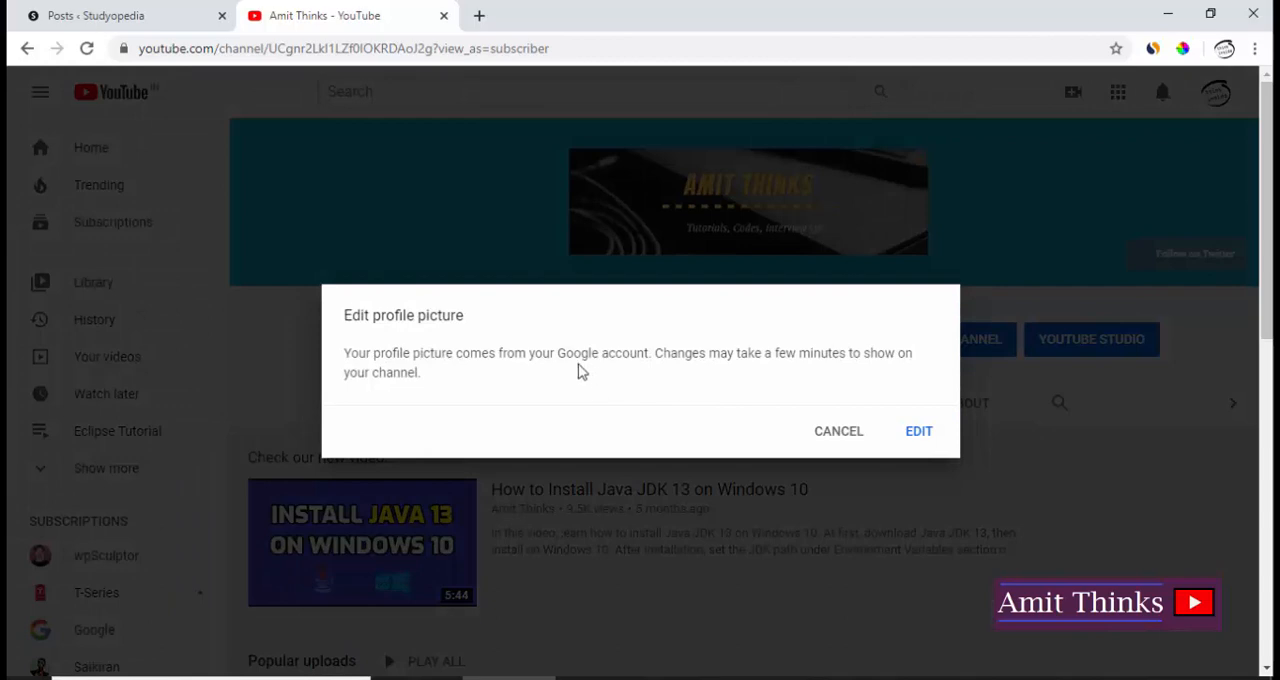
mouse_move(836, 418)
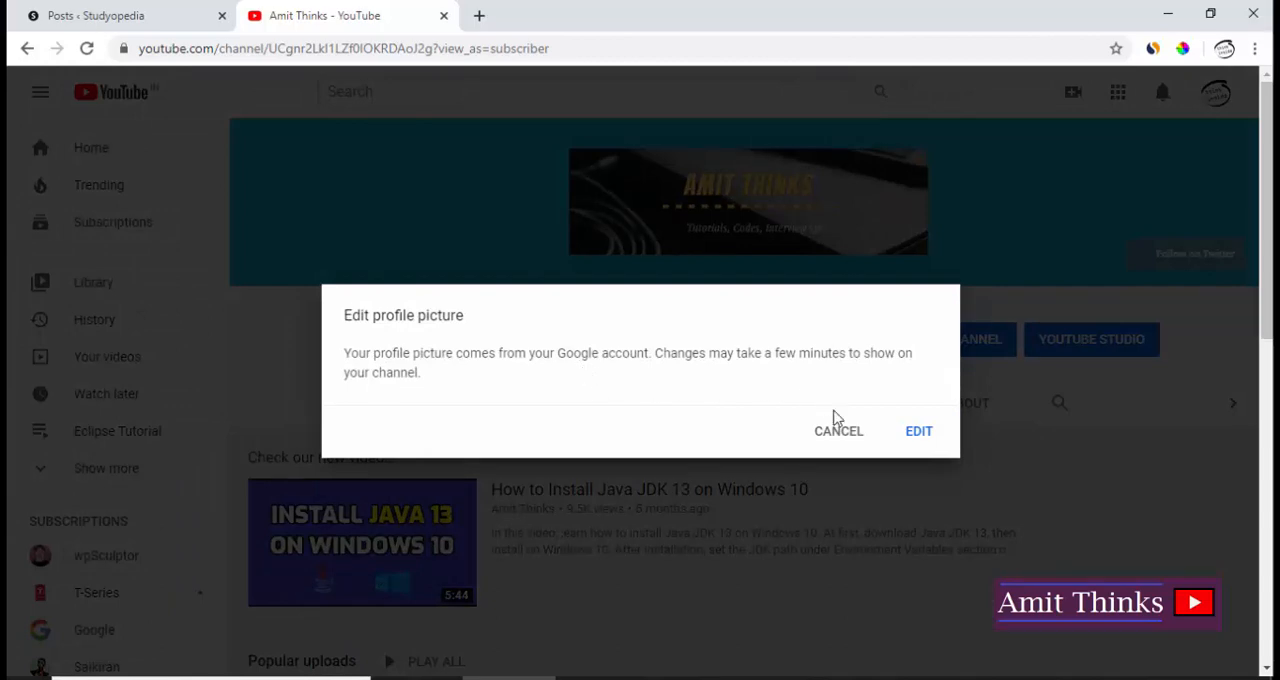
mouse_move(878, 404)
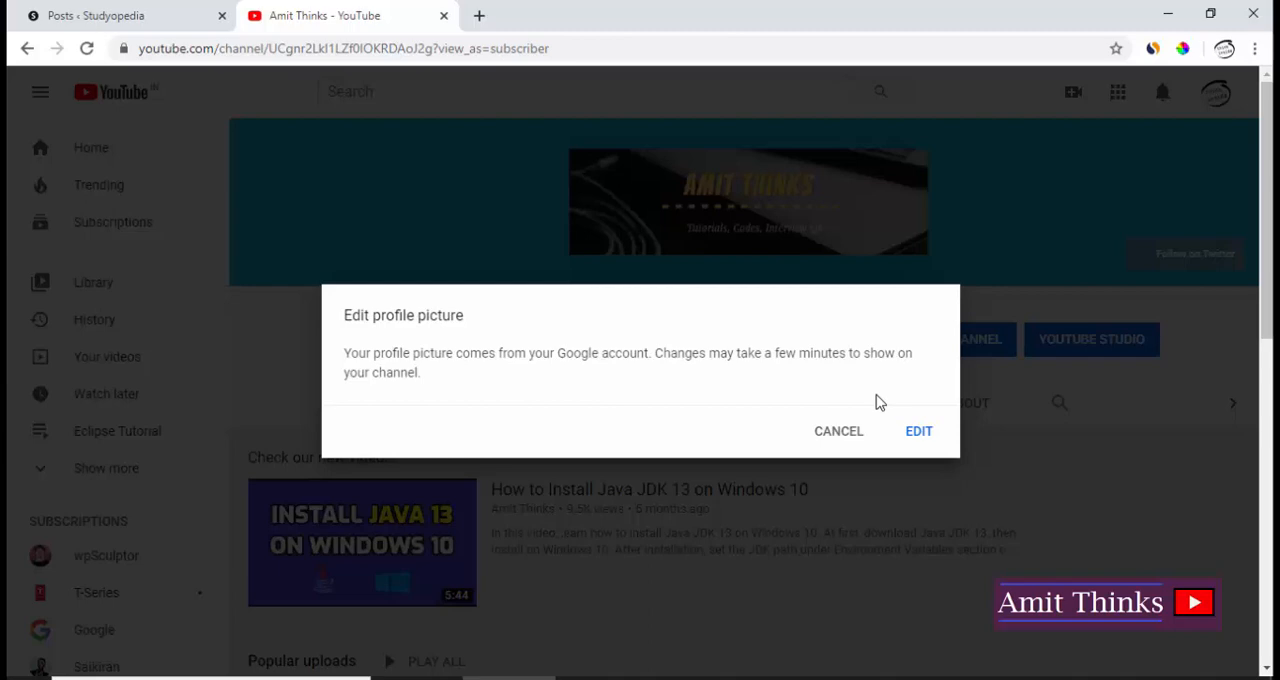
mouse_move(916, 432)
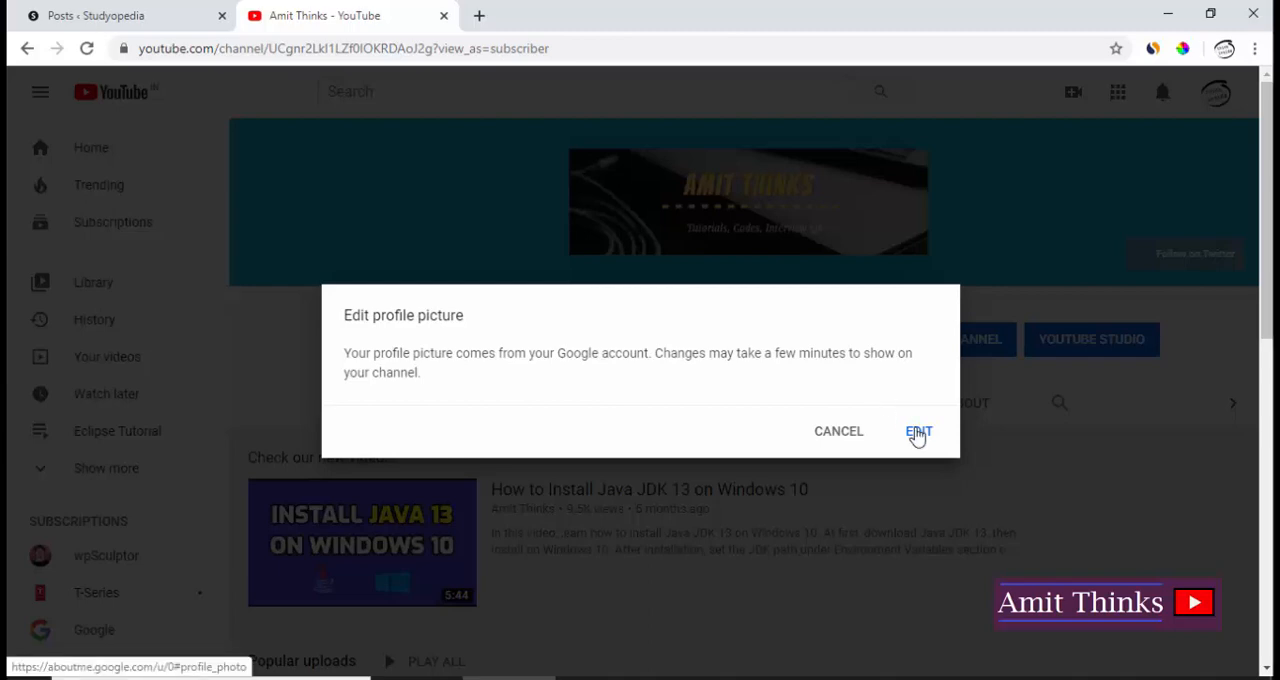
click(916, 432)
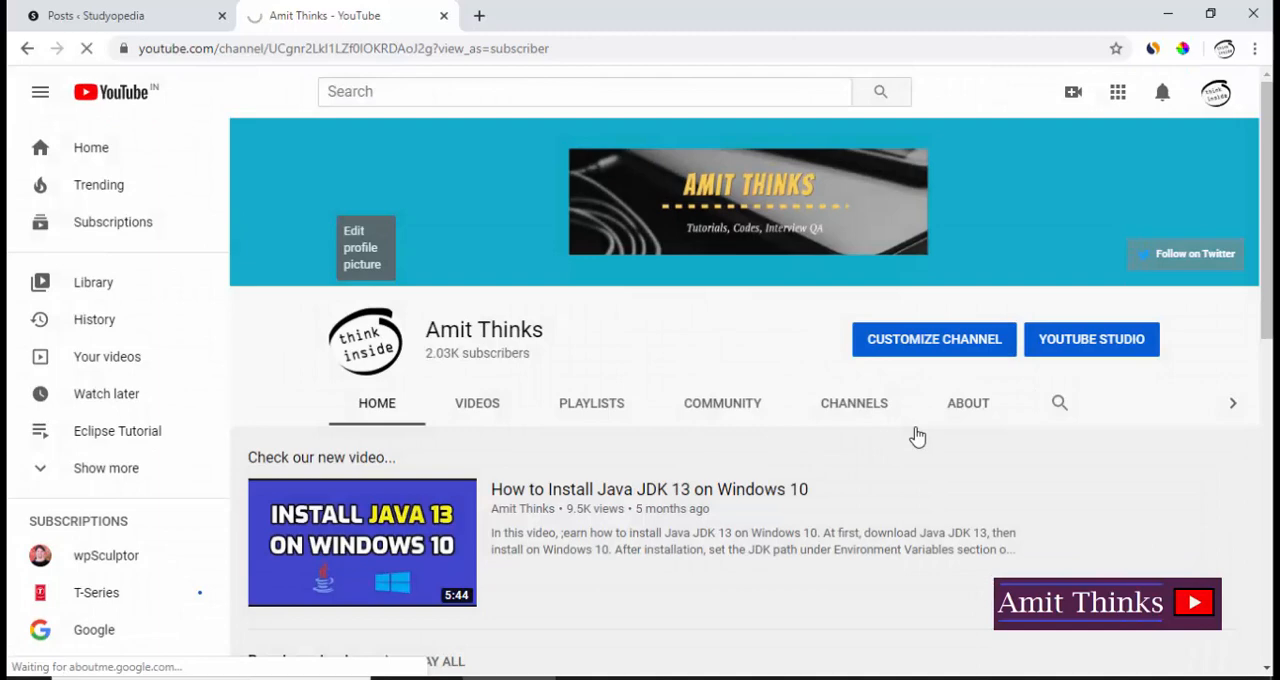
- Pick a head-and-shoulders photo from the account's photos and confirm it as the profile picture
click(362, 248)
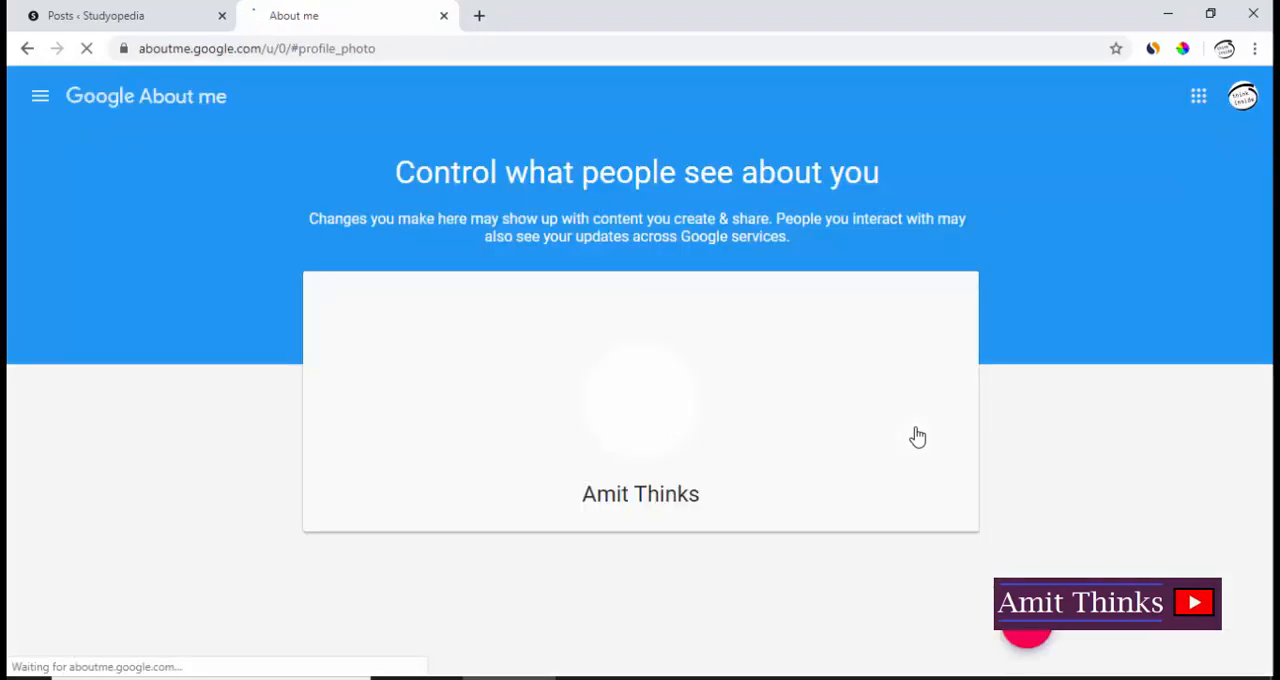
click(640, 400)
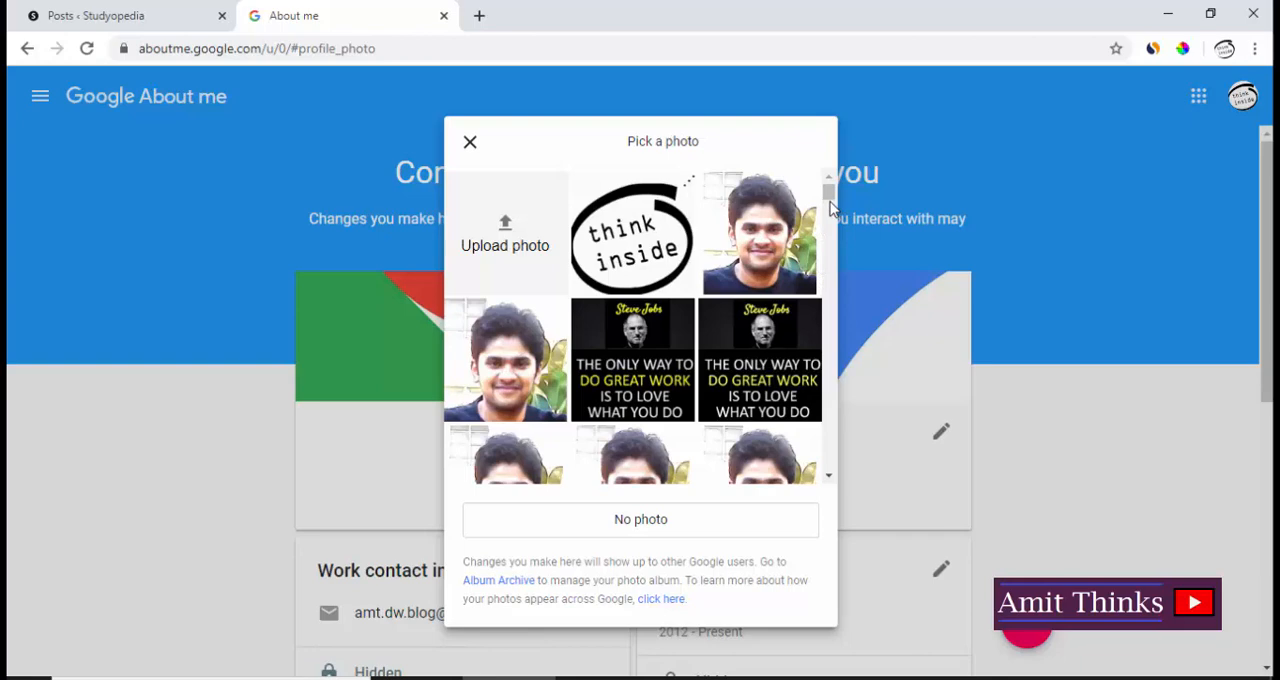
scroll(down, 3)
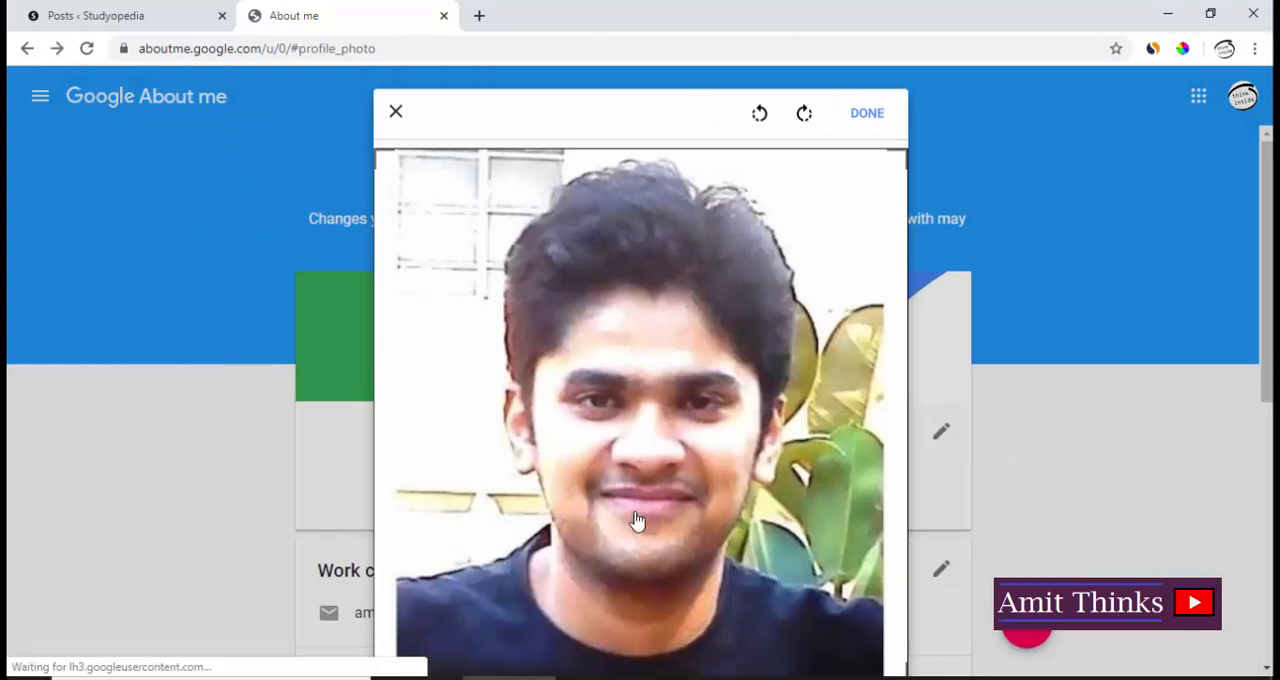
click(866, 112)
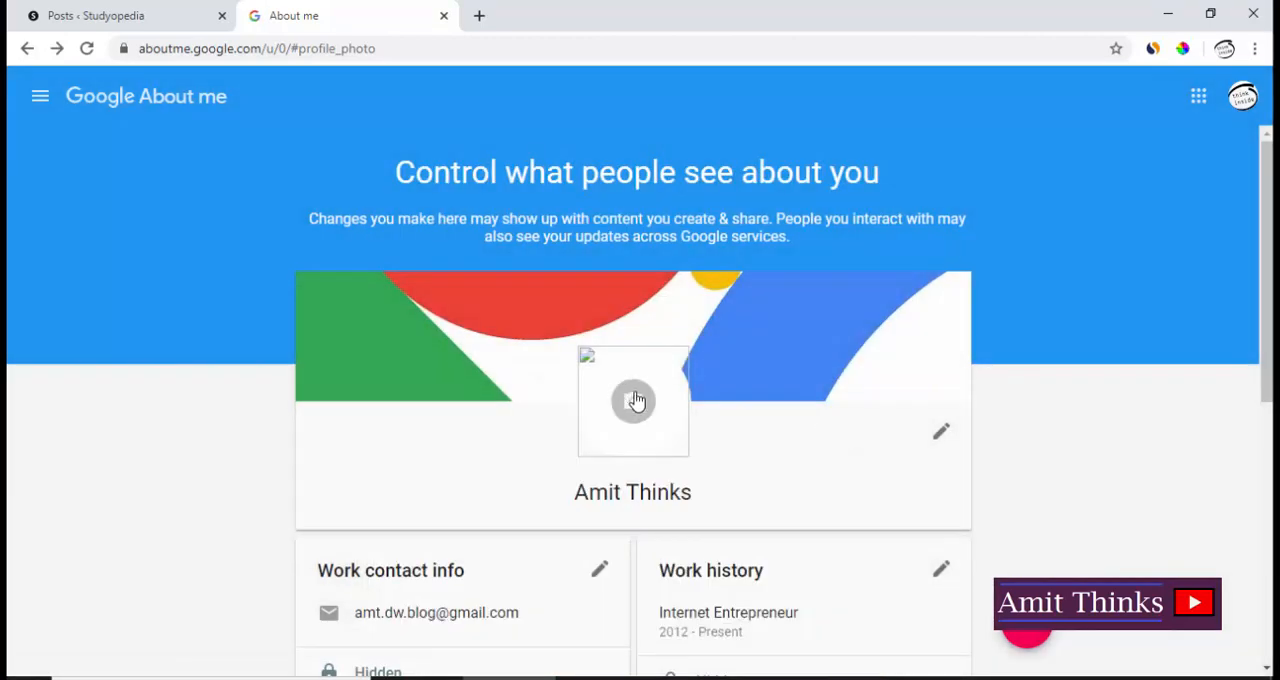
mouse_move(644, 158)
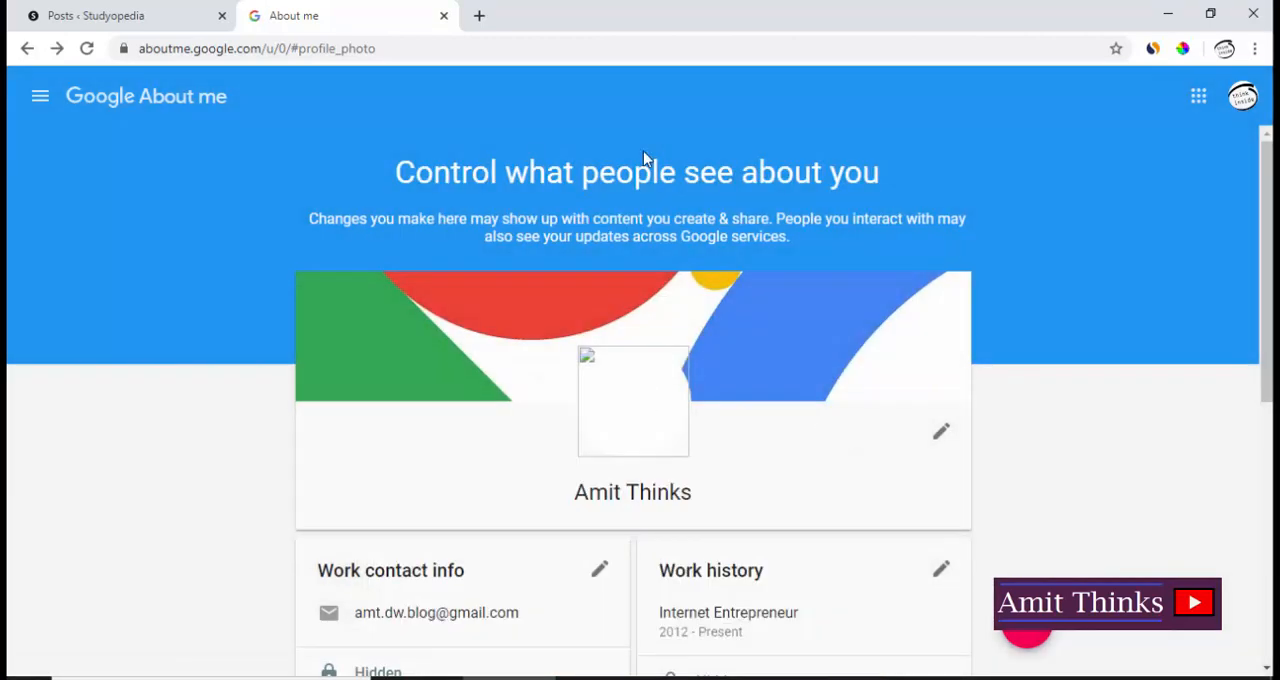